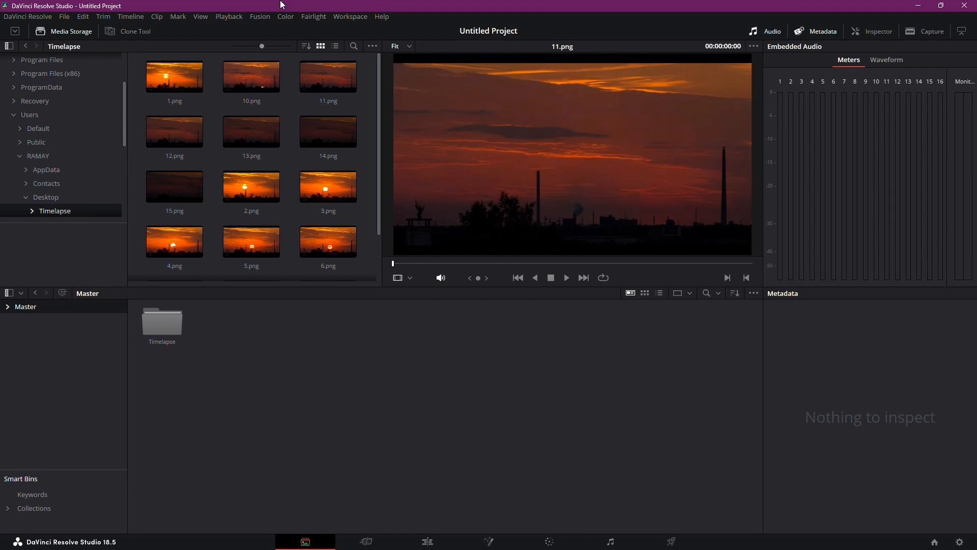
pyautogui.moveTo(308, 8)
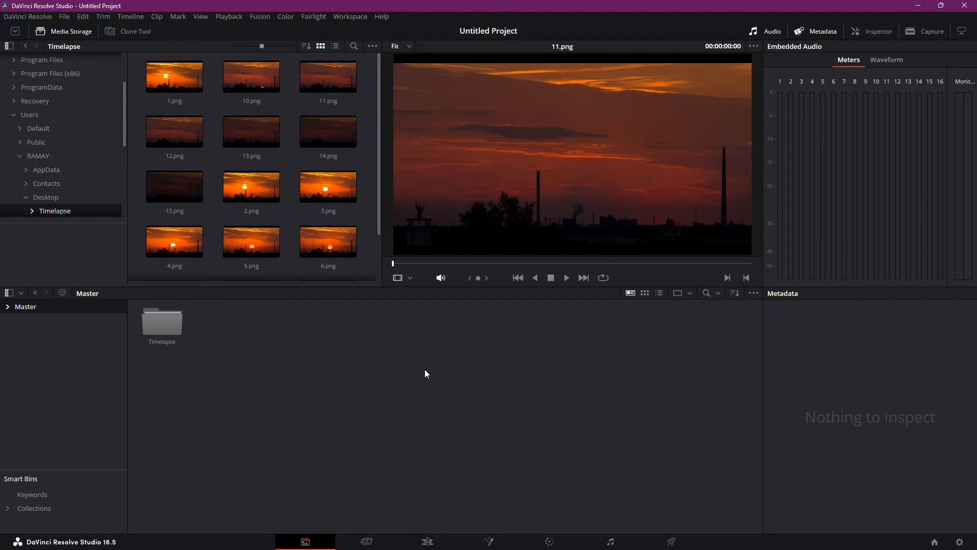
# Switch Media Storage to Sequence display so the frames show as one [1-15].png clip, then select it
pyautogui.click(251, 242)
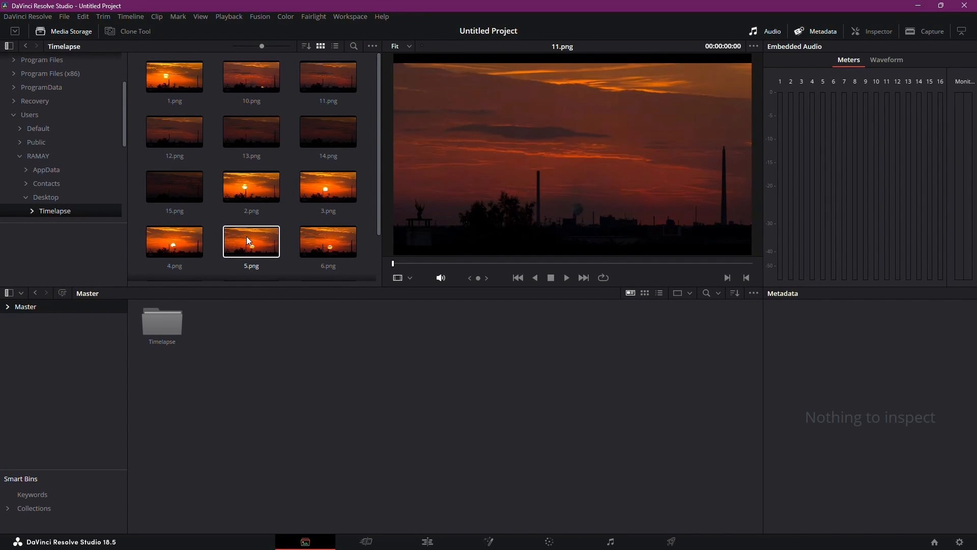
pyautogui.click(250, 131)
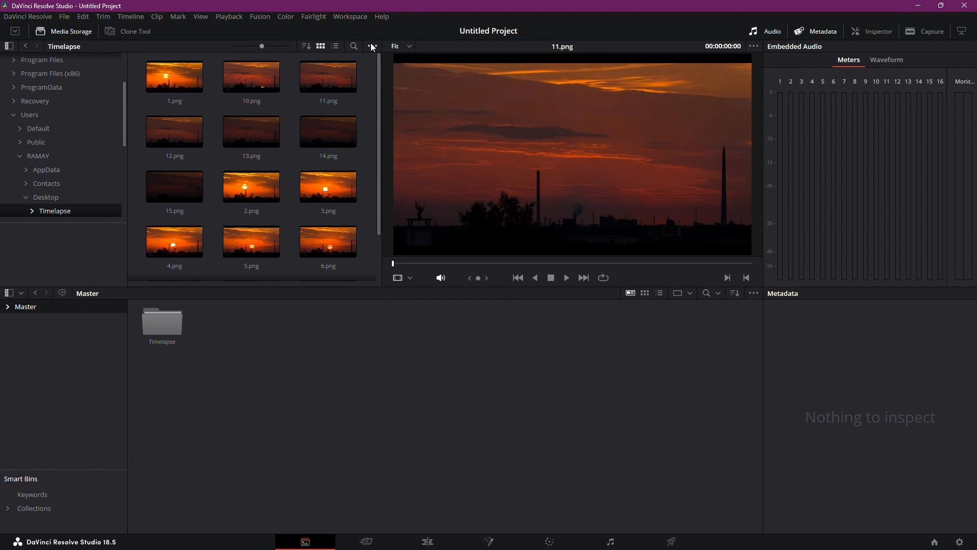
pyautogui.click(371, 46)
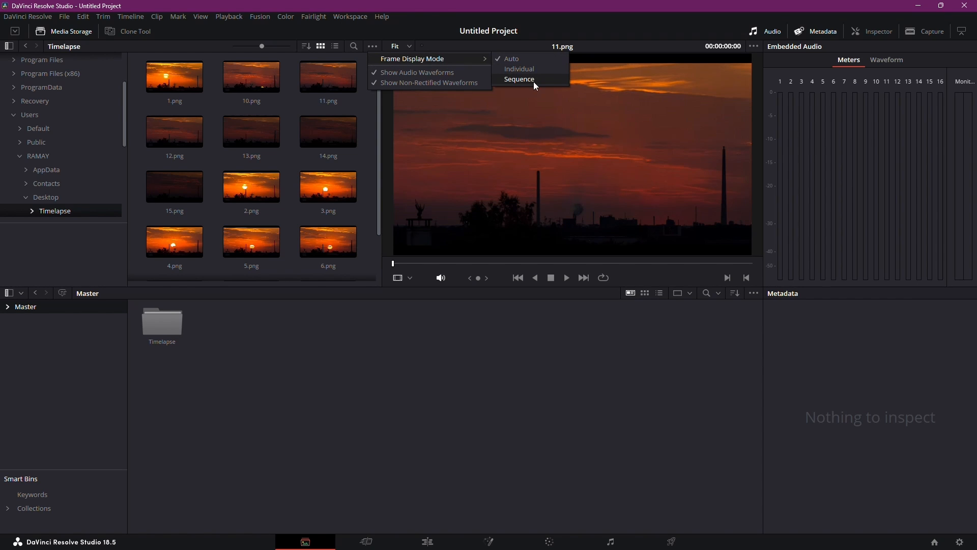
pyautogui.click(520, 79)
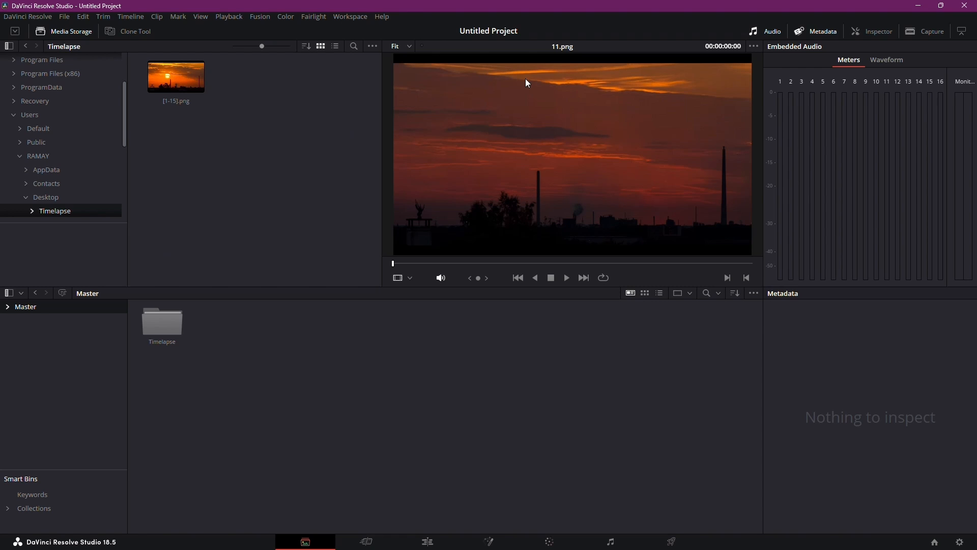
pyautogui.moveTo(218, 87)
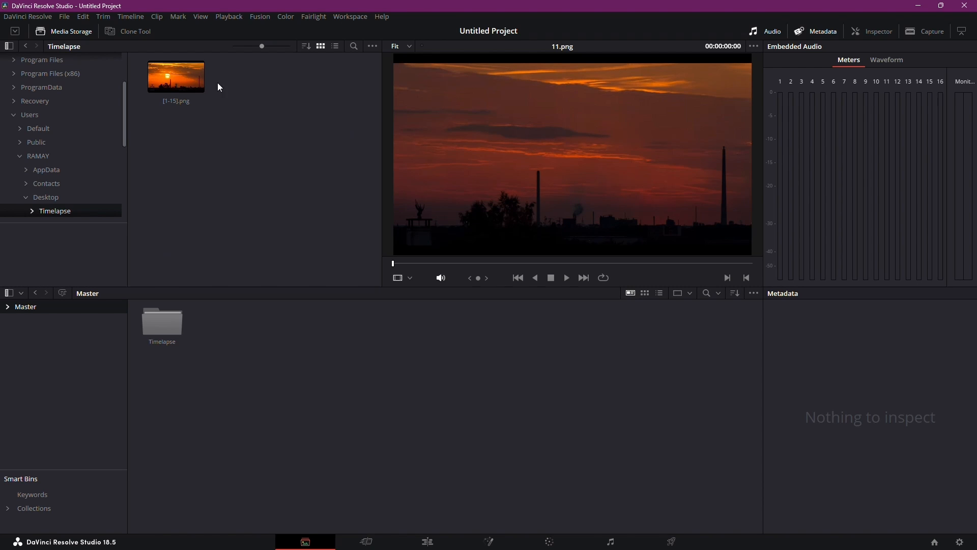
pyautogui.click(176, 75)
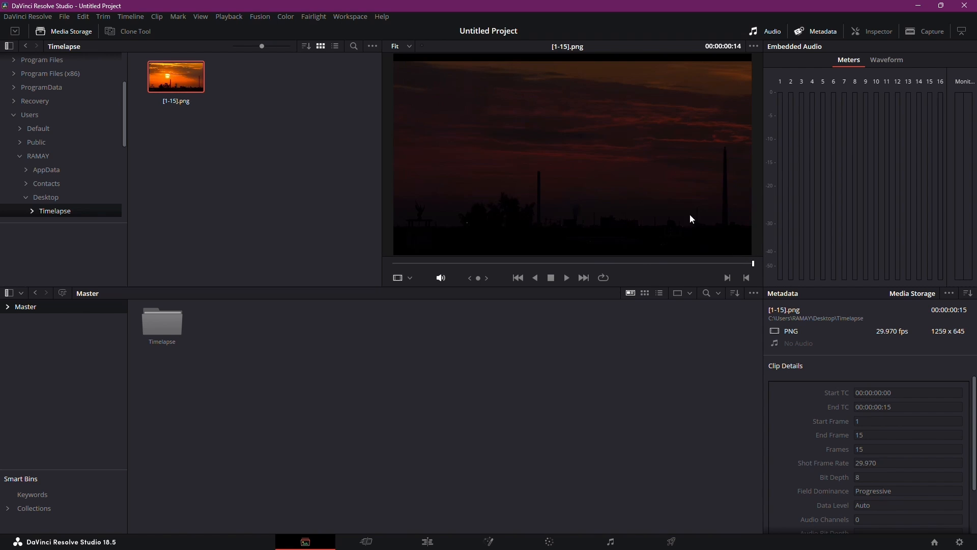
# Visit the Cut page, return to the Media page, and add [1-15].png to the Master bin
pyautogui.click(428, 541)
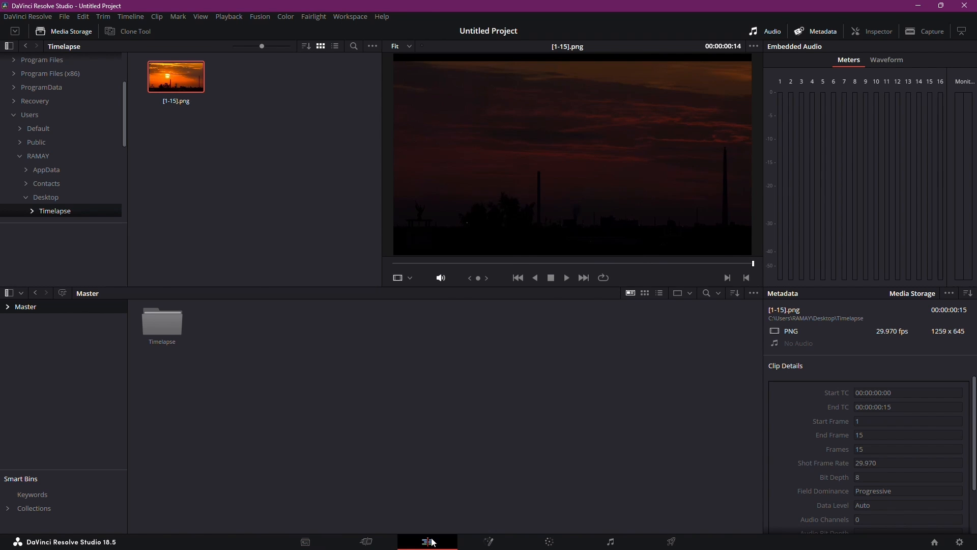
pyautogui.click(366, 541)
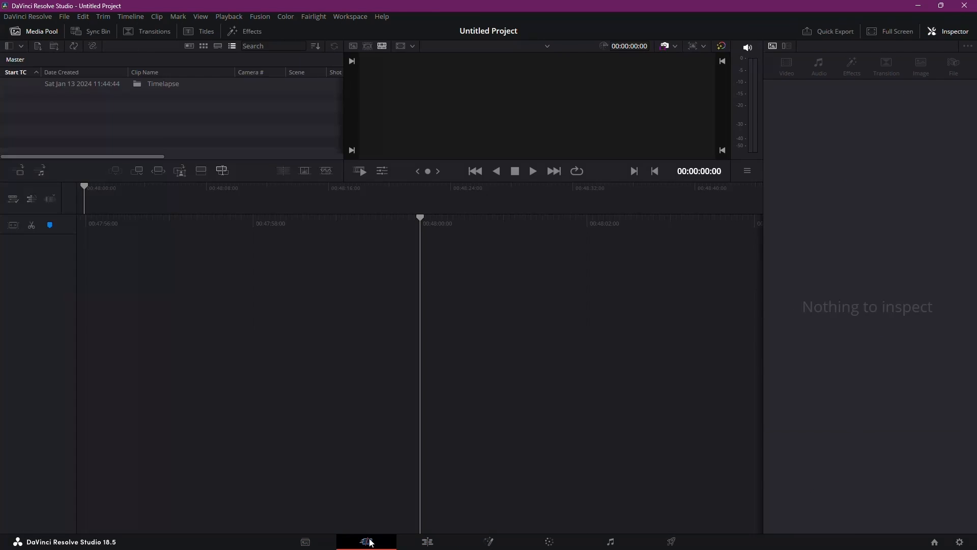
pyautogui.click(305, 541)
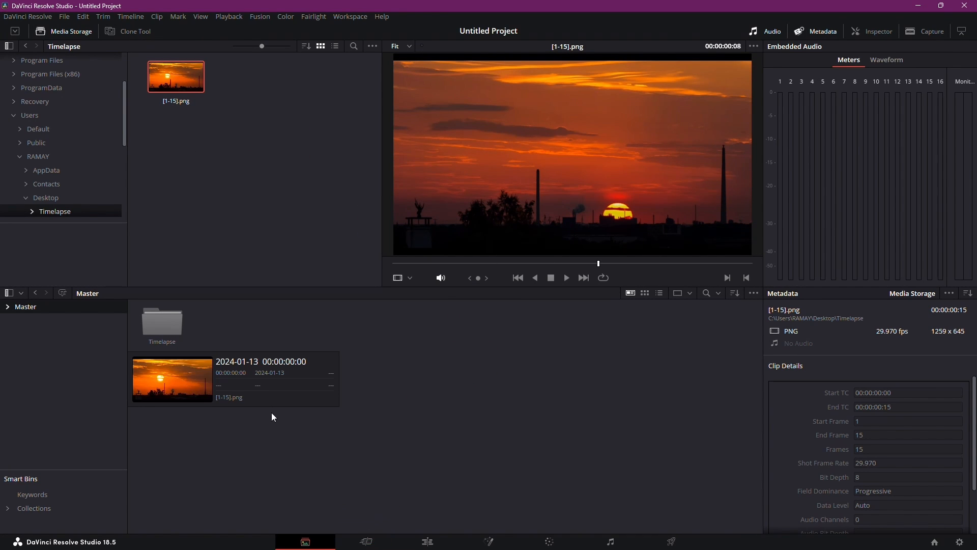
# Drag [1-15].png from the Media Pool into new Timeline 1, then view it on the Edit page
pyautogui.moveTo(172, 378); pyautogui.dragTo(226, 346)
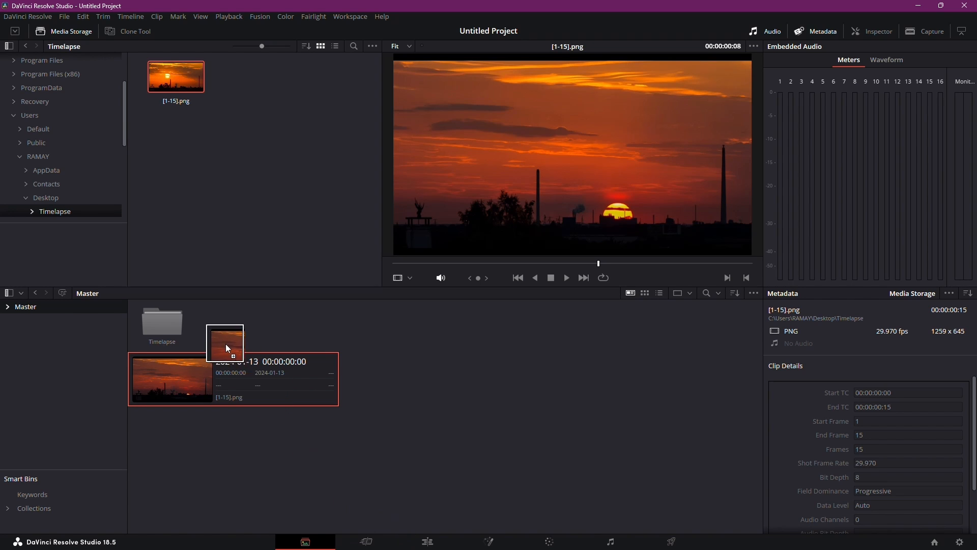
pyautogui.click(366, 542)
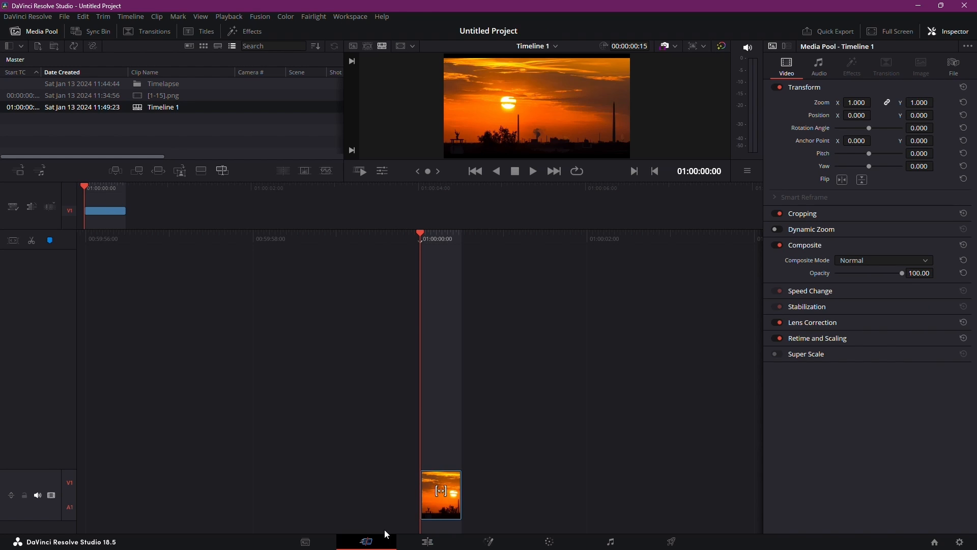
pyautogui.click(426, 541)
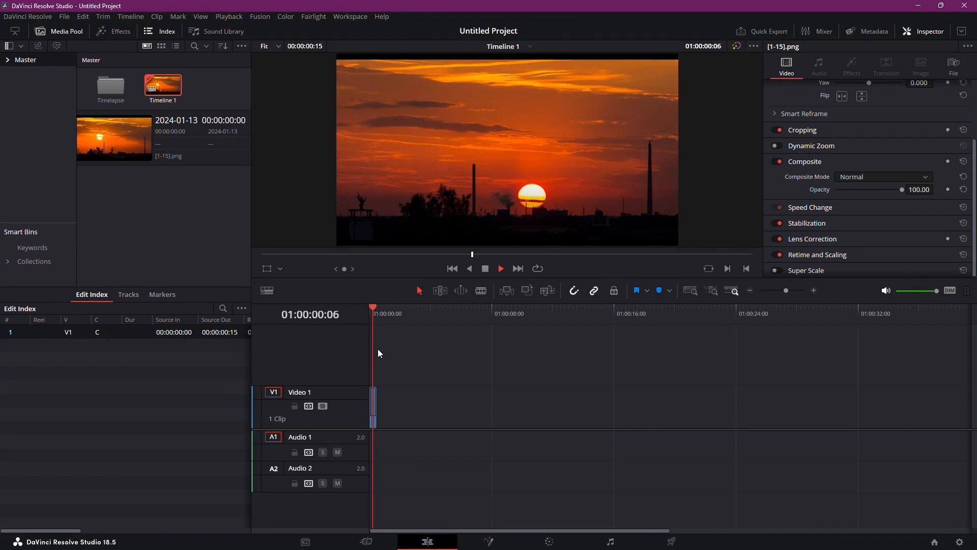